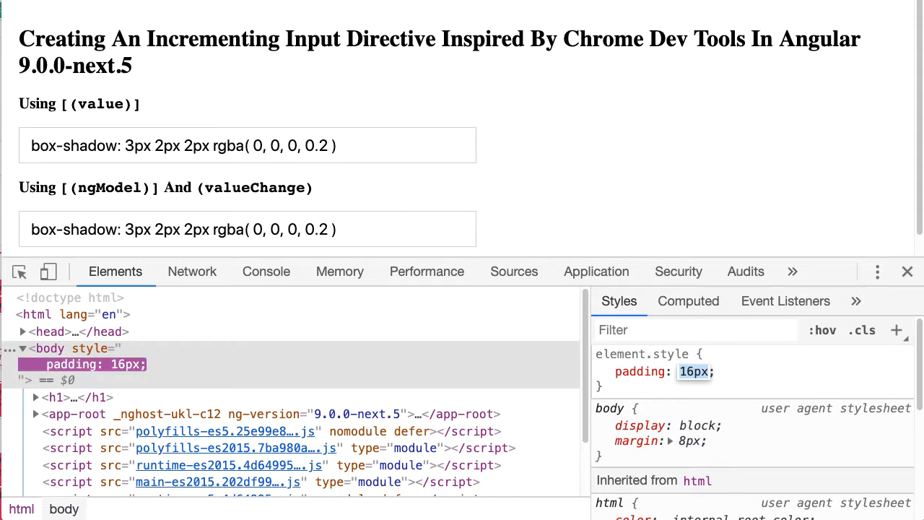
# Nudge the body's inline padding from 16px to 29px in the DevTools Styles pane.
pyautogui.scroll(-3)
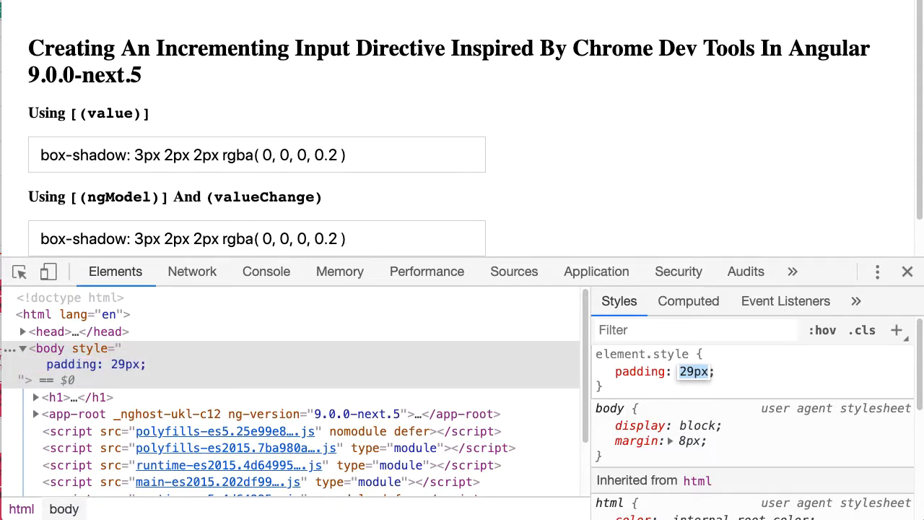
pyautogui.moveTo(809, 257)
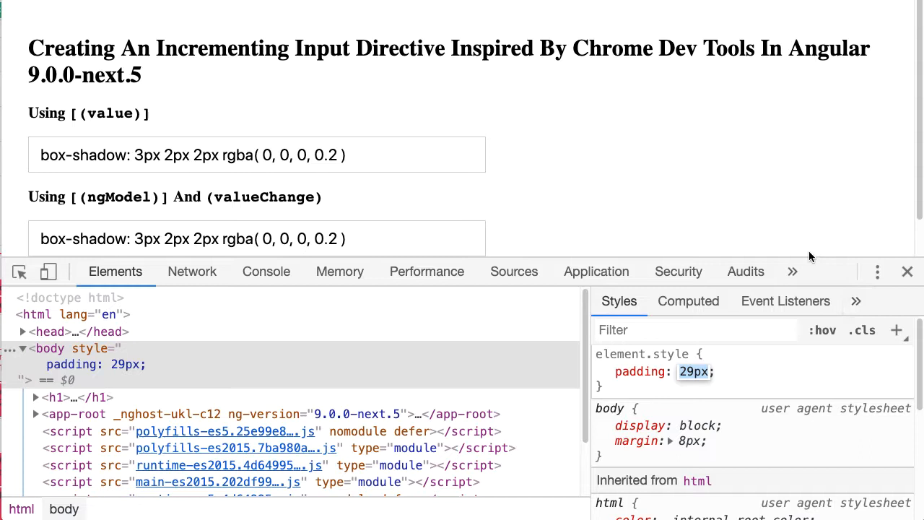
pyautogui.moveTo(400, 67)
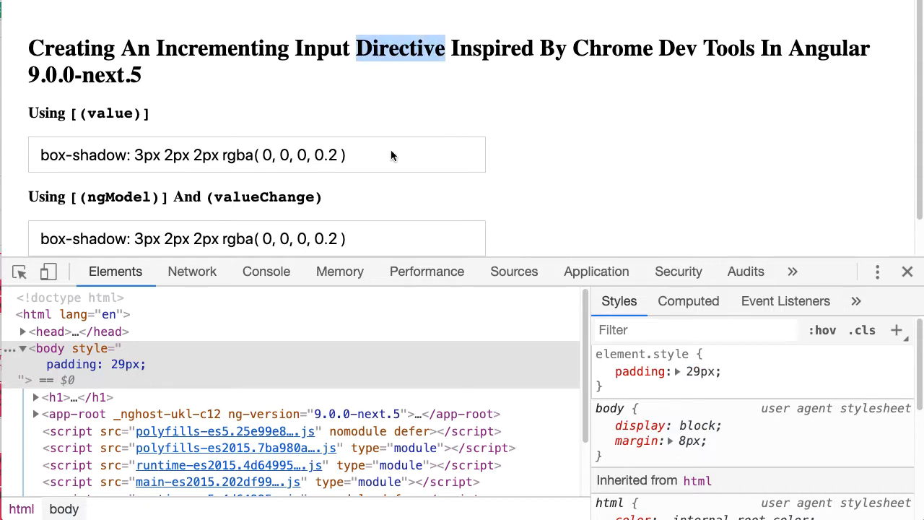
pyautogui.click(907, 271)
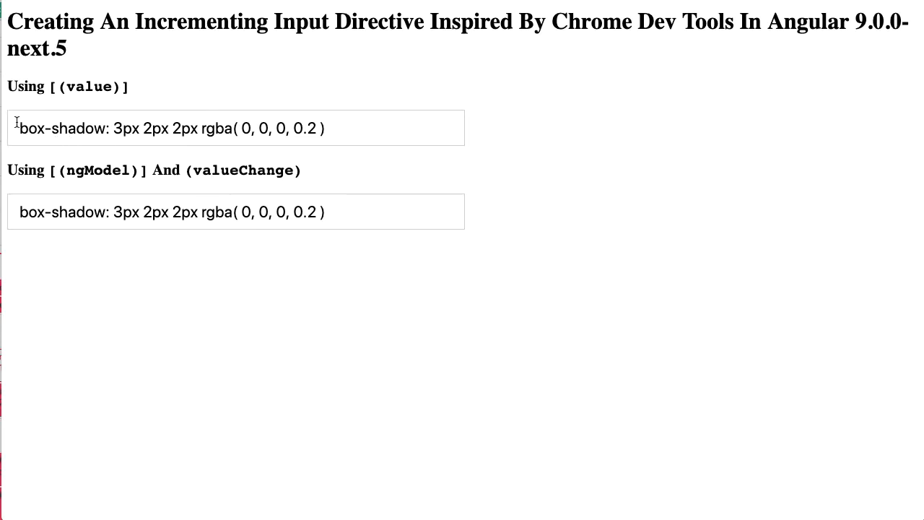
# Raise a number in the first demo input so both synced fields read box-shadow: 3px 19px 2px rgba(0,0,0,0.2).
pyautogui.doubleClick(86, 87)
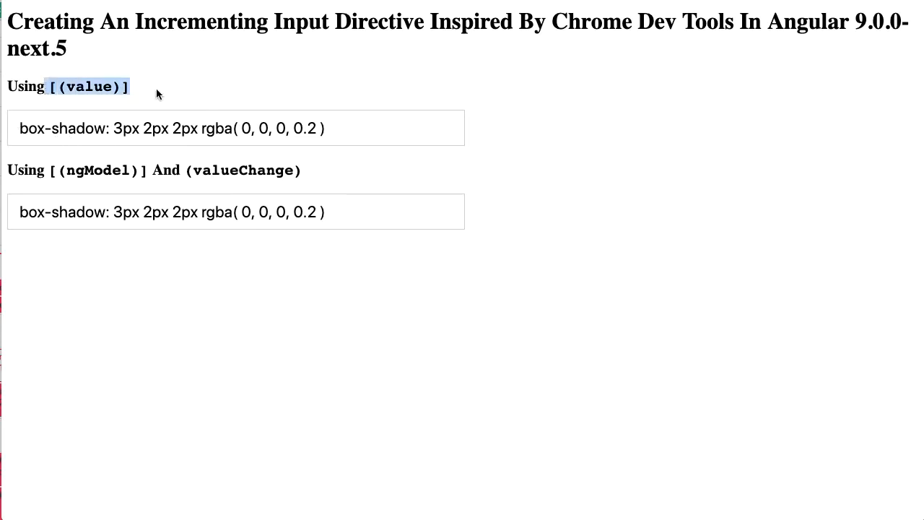
pyautogui.doubleClick(99, 171)
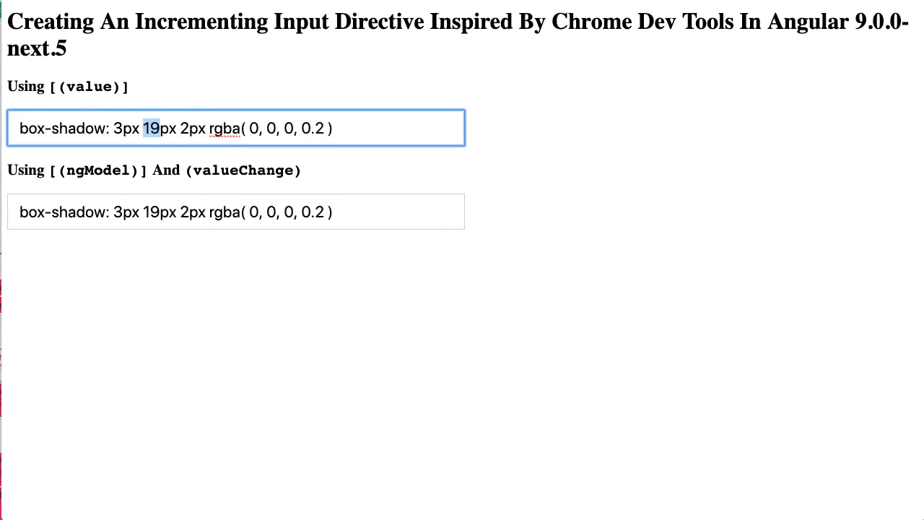
pyautogui.scroll(3)
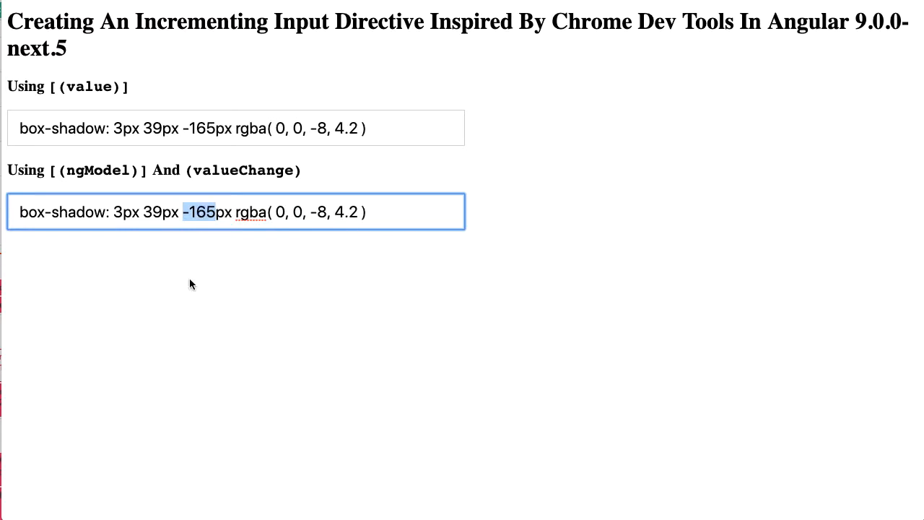
pyautogui.moveTo(253, 329)
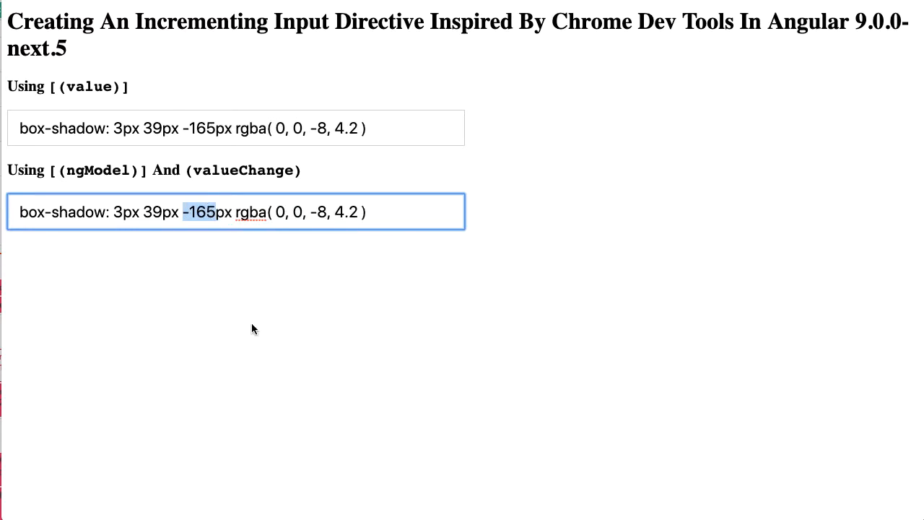
pyautogui.moveTo(176, 263)
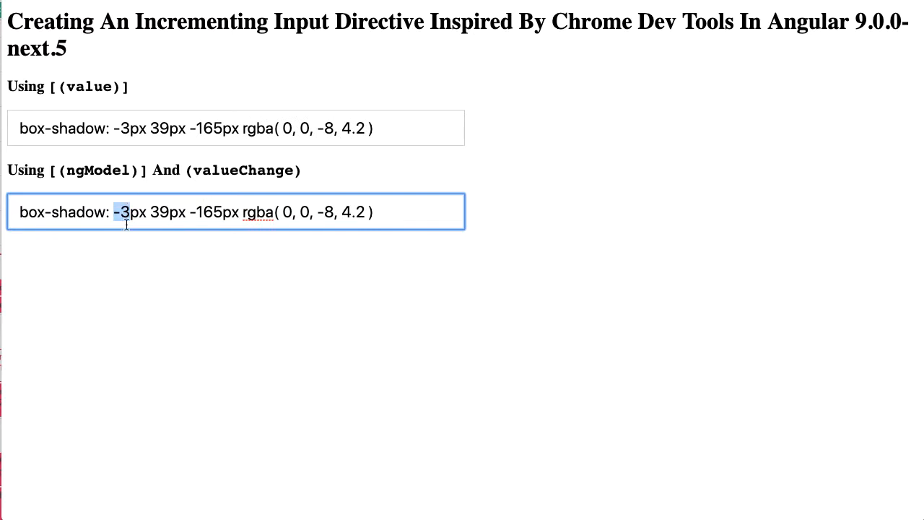
pyautogui.moveTo(133, 272)
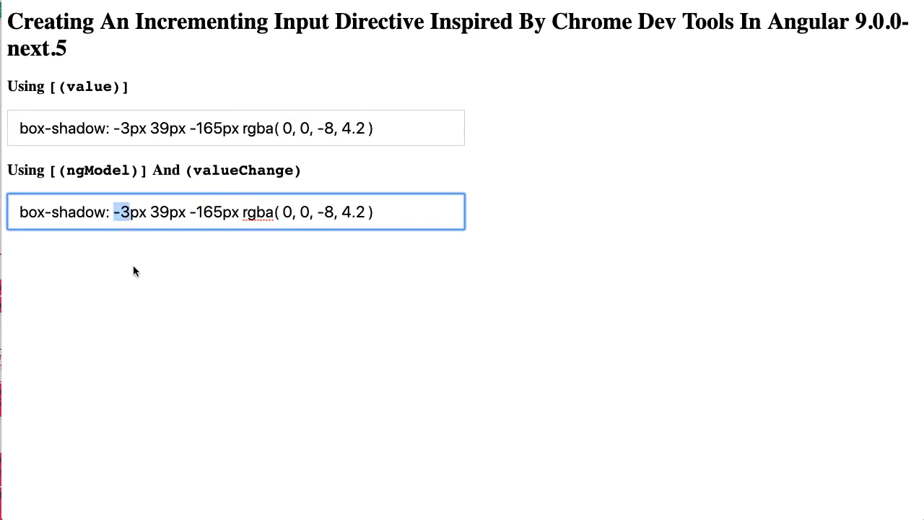
pyautogui.moveTo(165, 295)
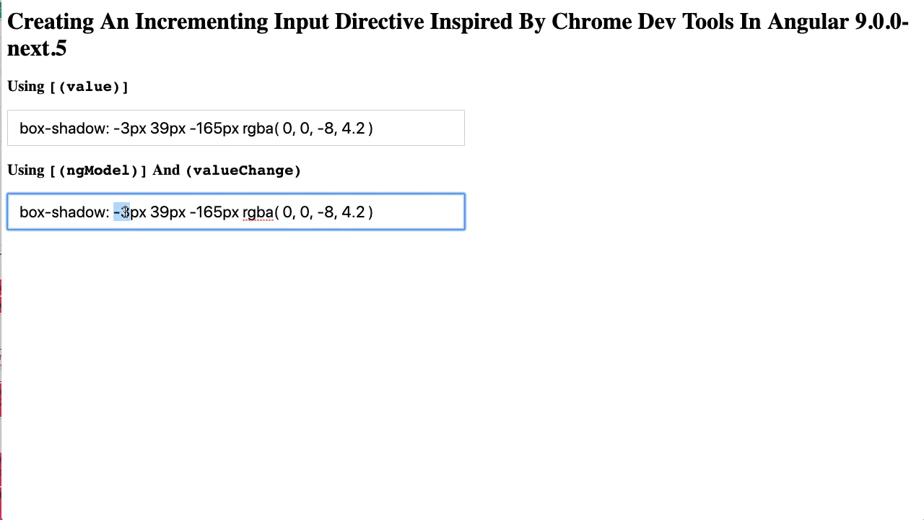
pyautogui.moveTo(667, 289)
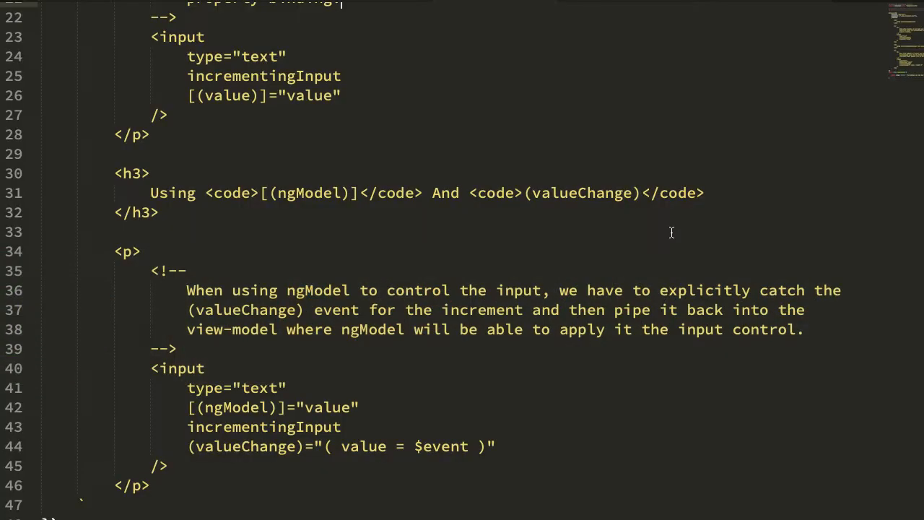
pyautogui.moveTo(127, 113)
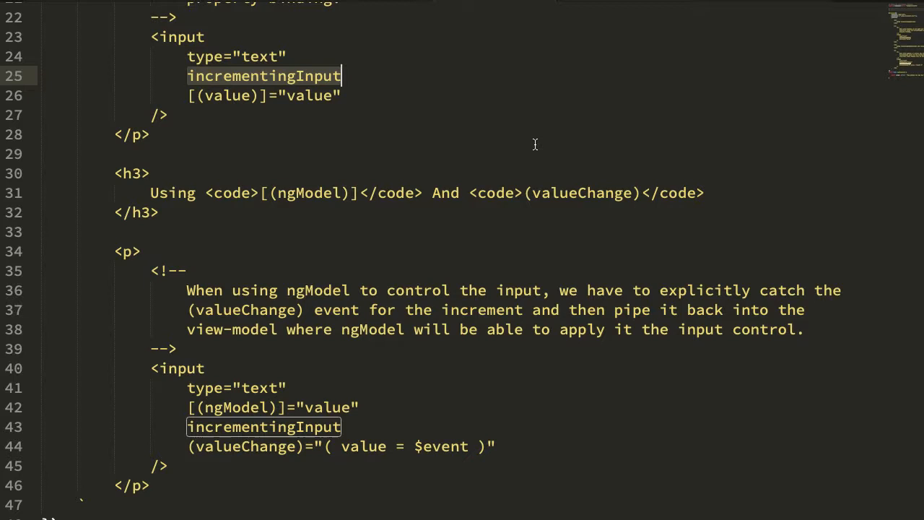
pyautogui.moveTo(281, 133)
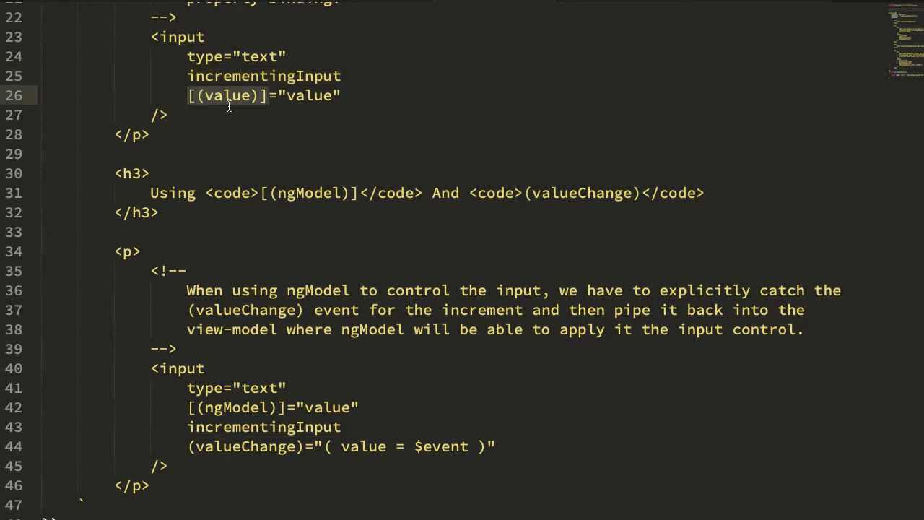
pyautogui.moveTo(250, 143)
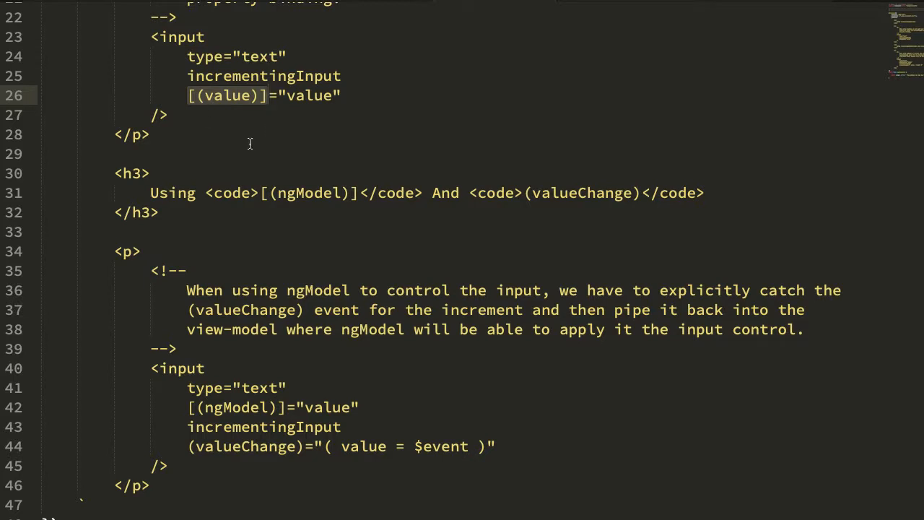
pyautogui.moveTo(228, 411)
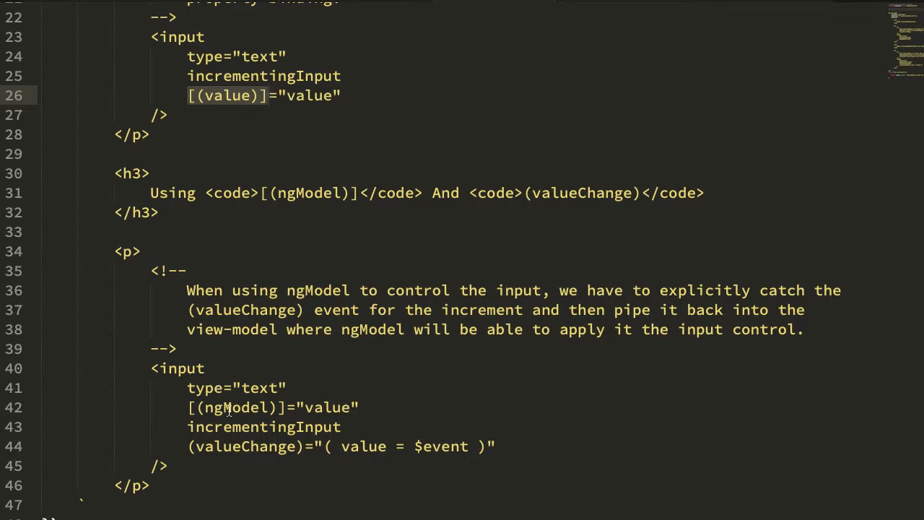
pyautogui.scroll(-3)
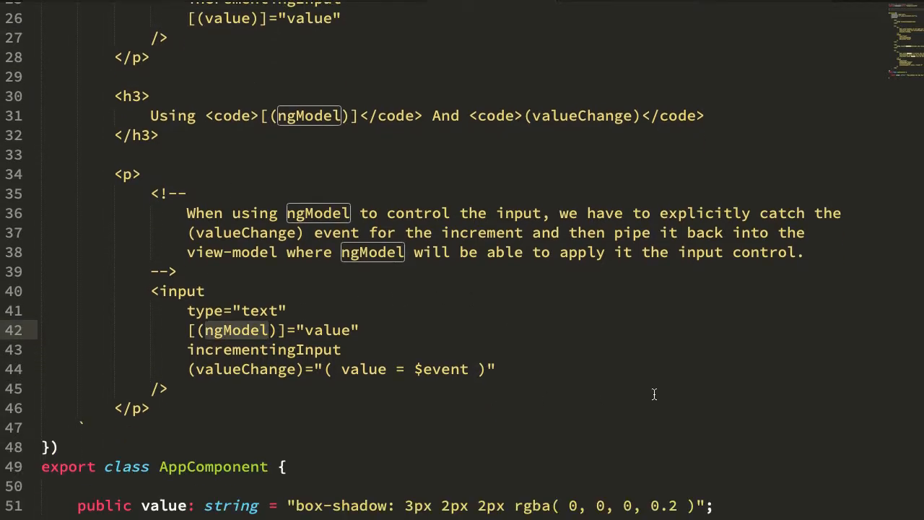
pyautogui.scroll(3)
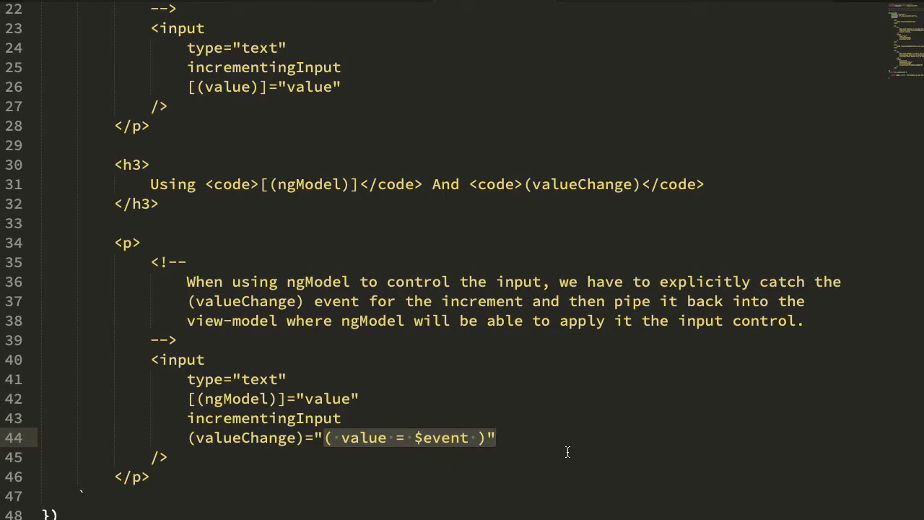
pyautogui.moveTo(362, 450)
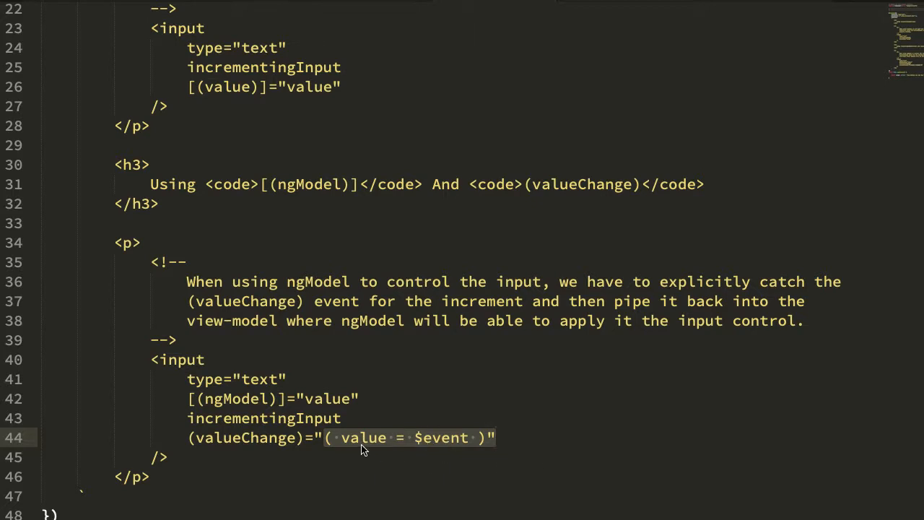
pyautogui.scroll(-3)
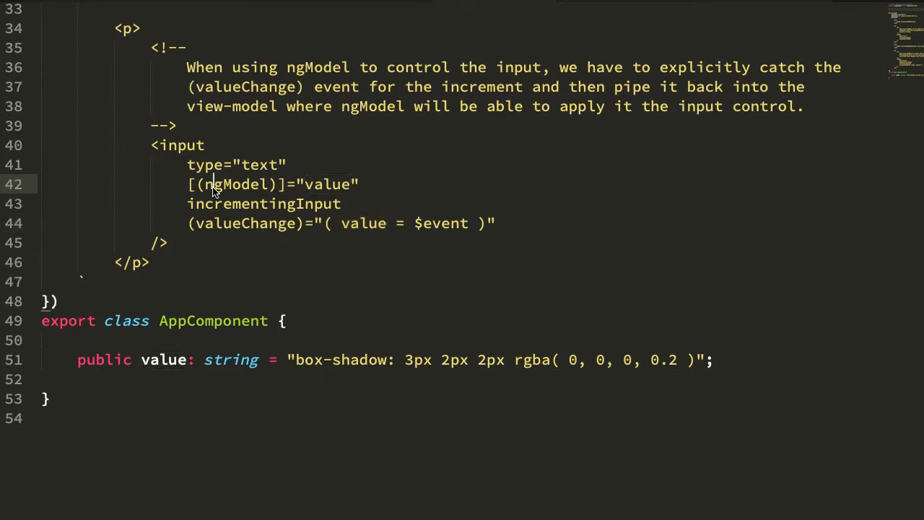
pyautogui.doubleClick(237, 183)
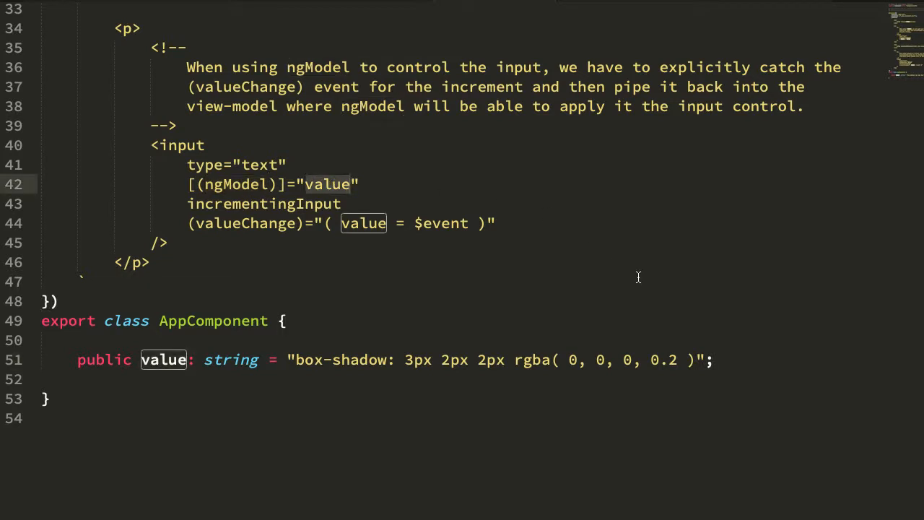
pyautogui.scroll(3)
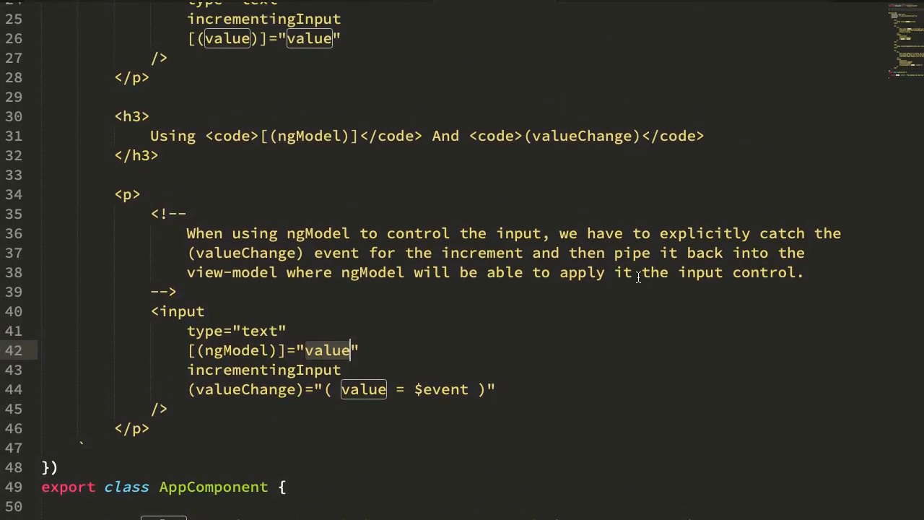
pyautogui.scroll(3)
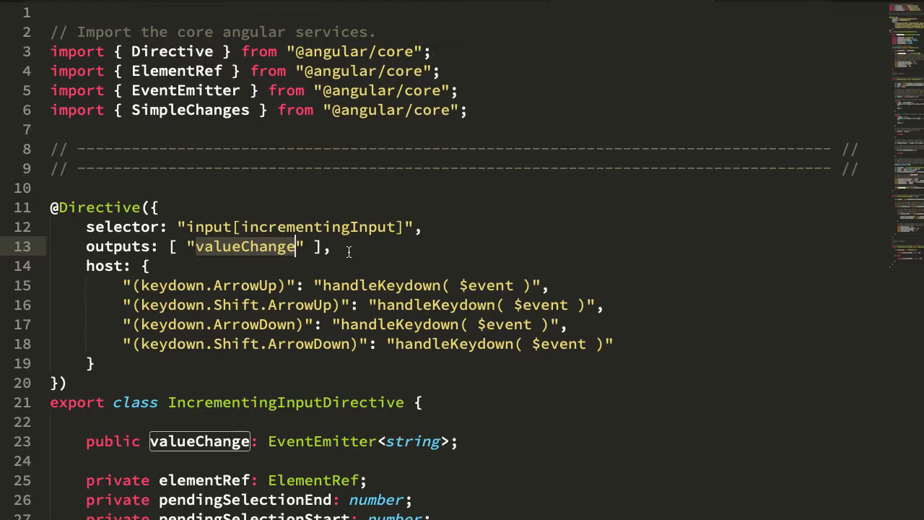
pyautogui.scroll(-3)
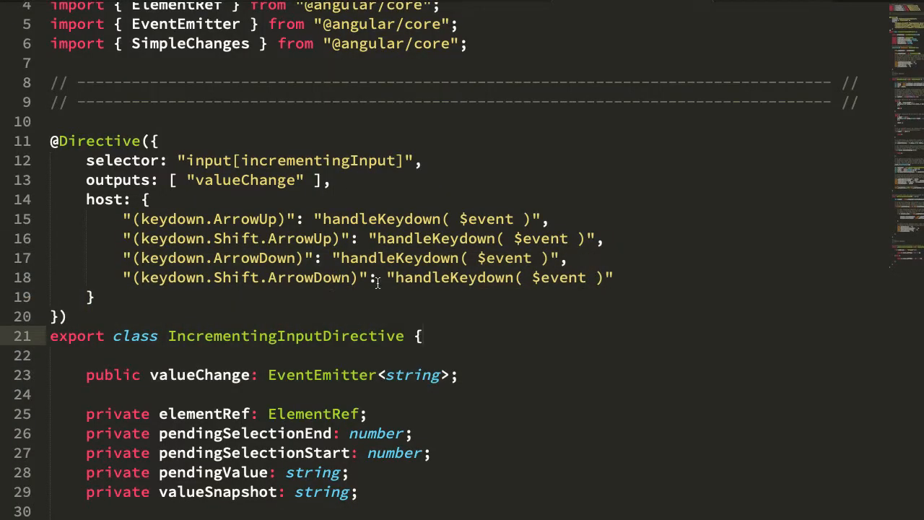
pyautogui.scroll(-3)
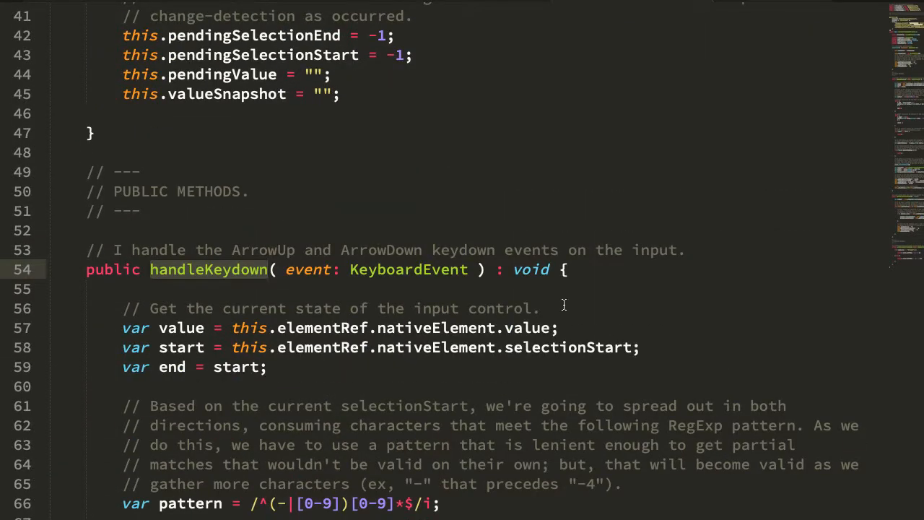
pyautogui.scroll(-3)
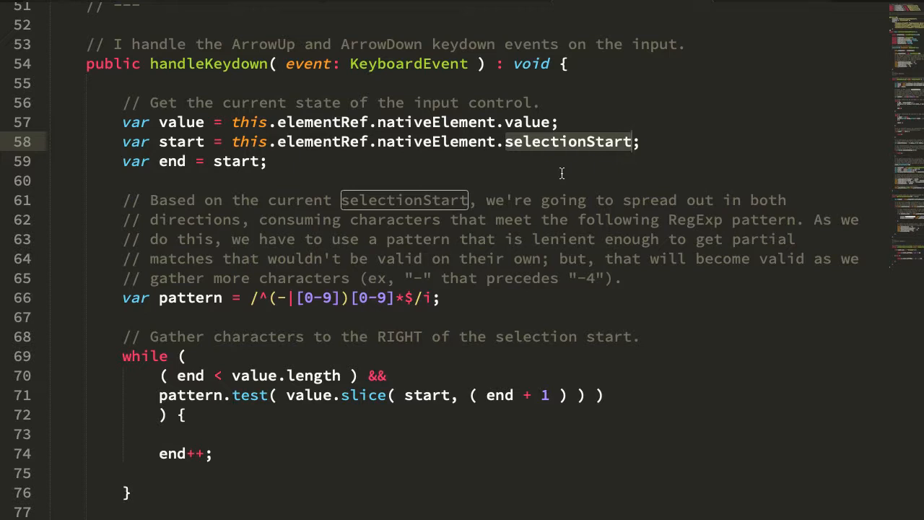
pyautogui.scroll(-3)
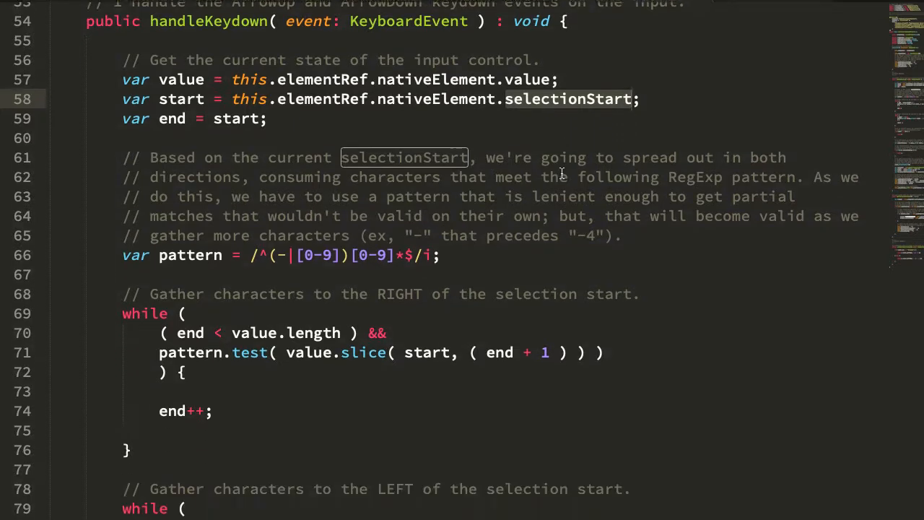
pyautogui.scroll(-3)
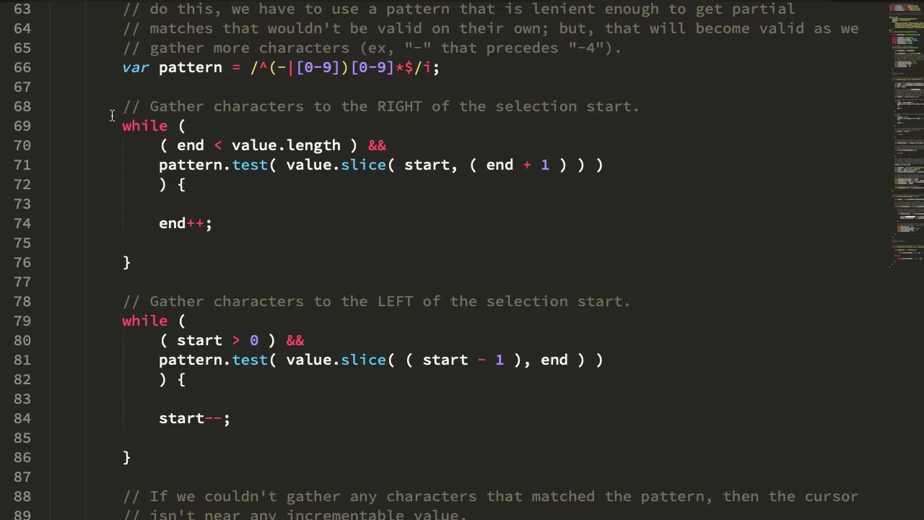
pyautogui.doubleClick(399, 107)
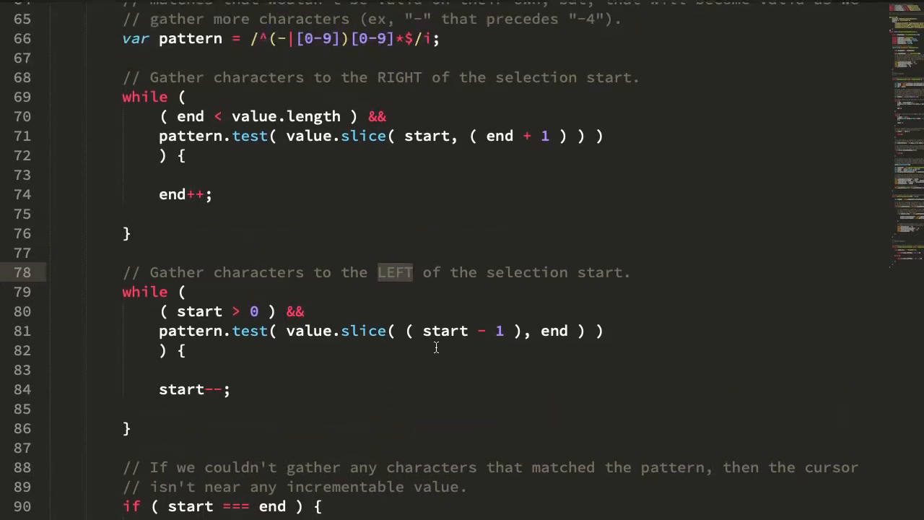
pyautogui.scroll(3)
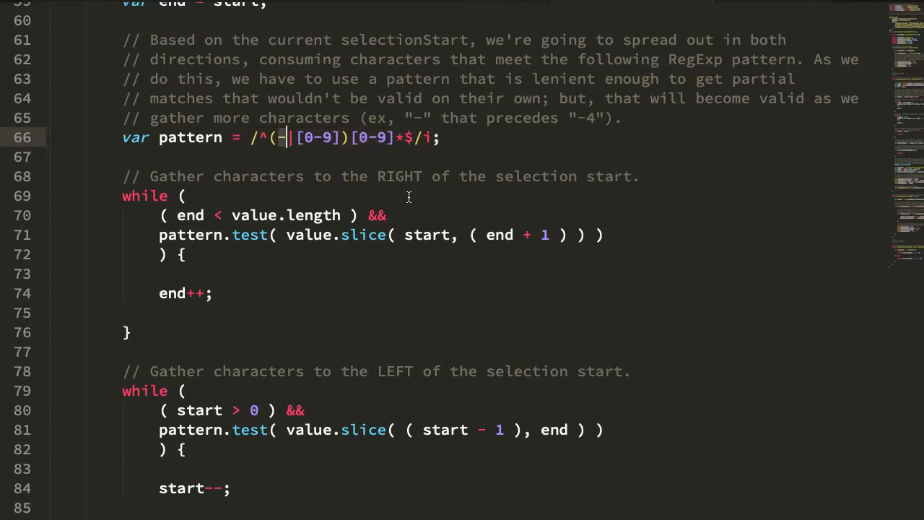
pyautogui.moveTo(419, 300)
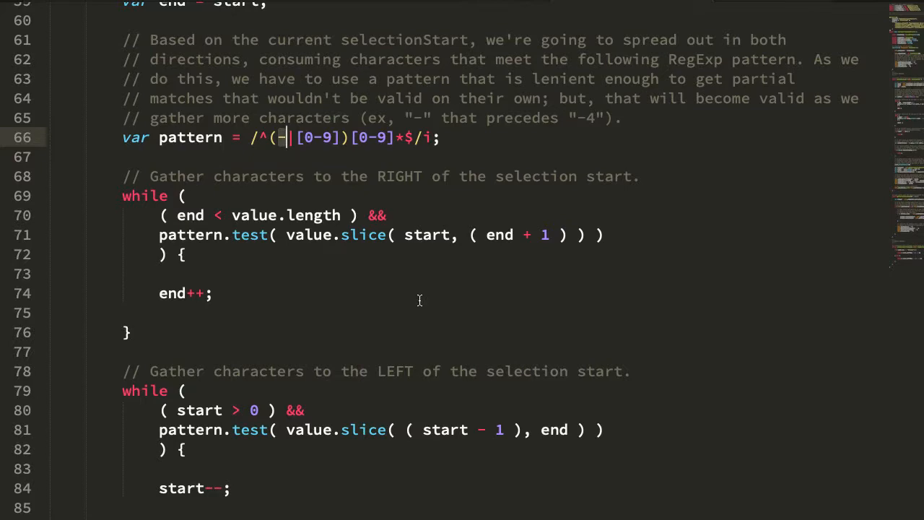
pyautogui.scroll(-3)
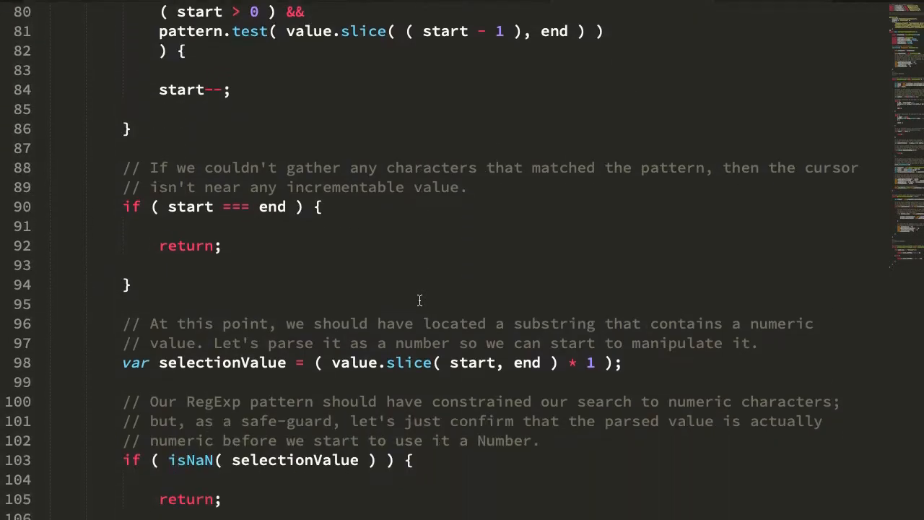
pyautogui.scroll(-3)
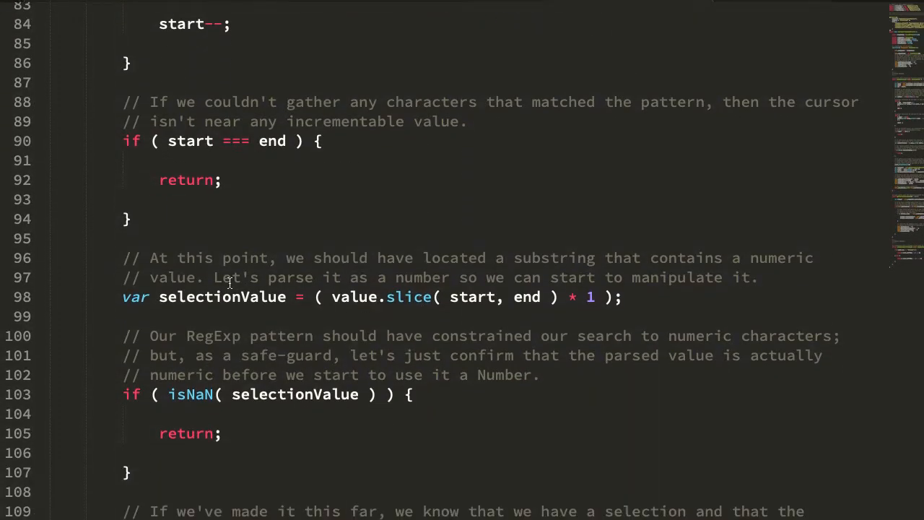
pyautogui.scroll(-3)
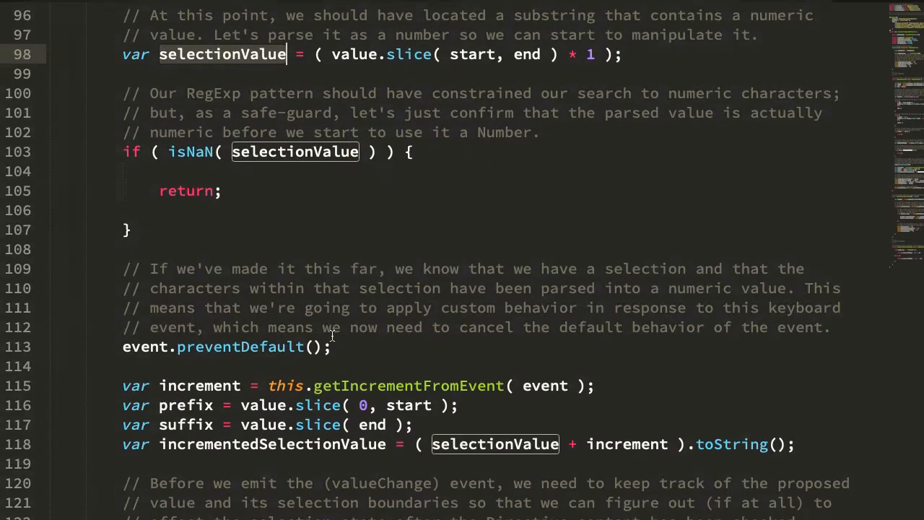
pyautogui.scroll(-3)
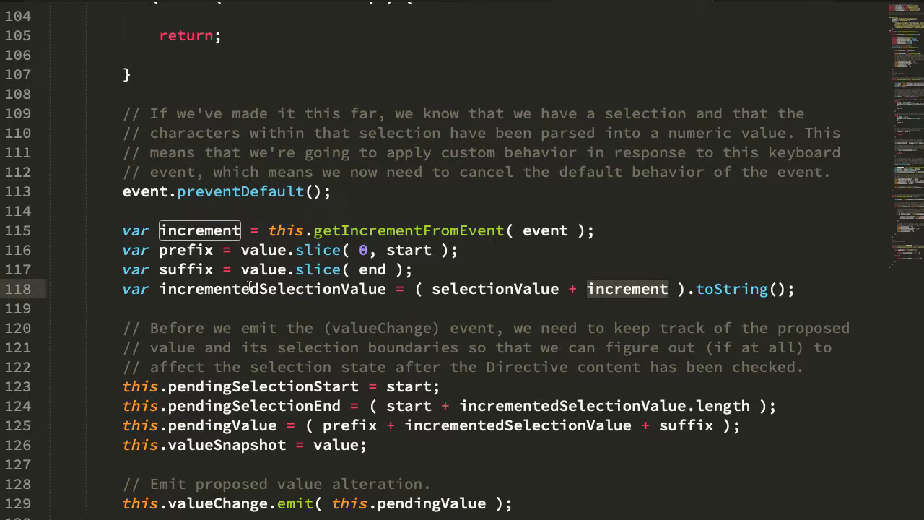
pyautogui.scroll(-3)
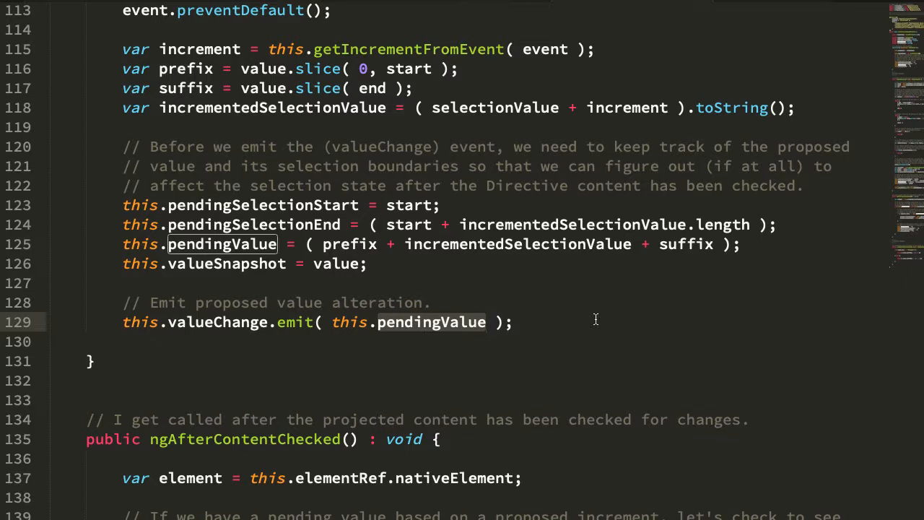
pyautogui.moveTo(229, 332)
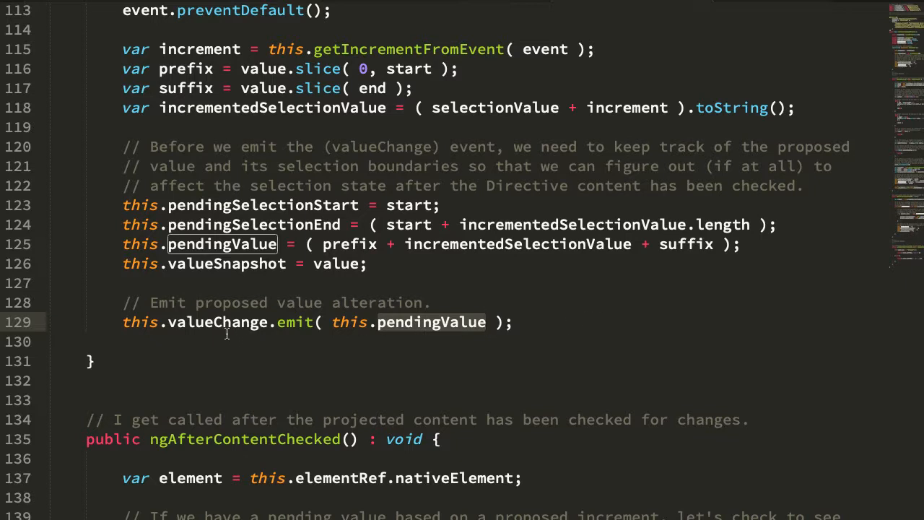
pyautogui.scroll(-3)
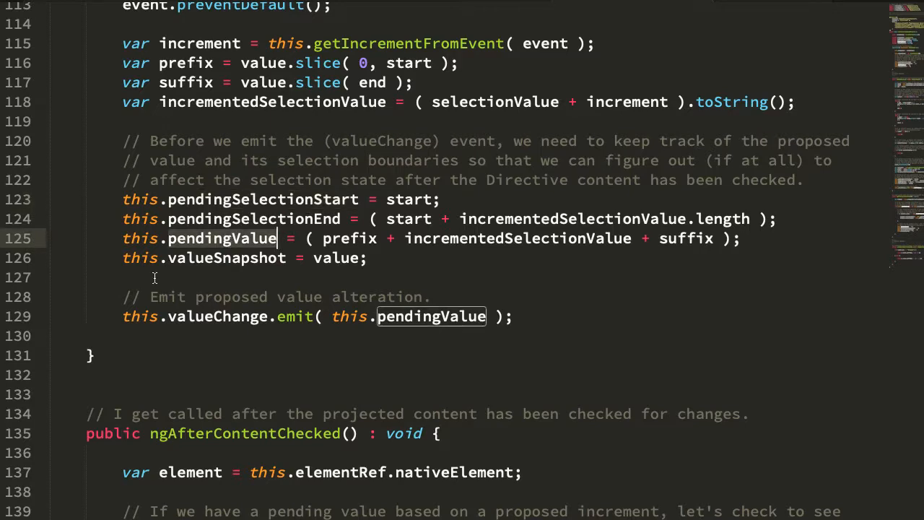
pyautogui.scroll(-3)
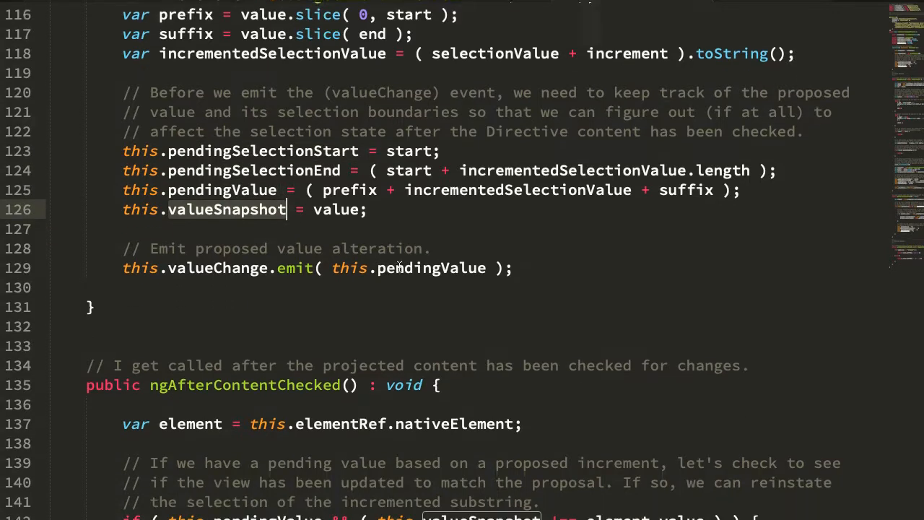
pyautogui.scroll(-3)
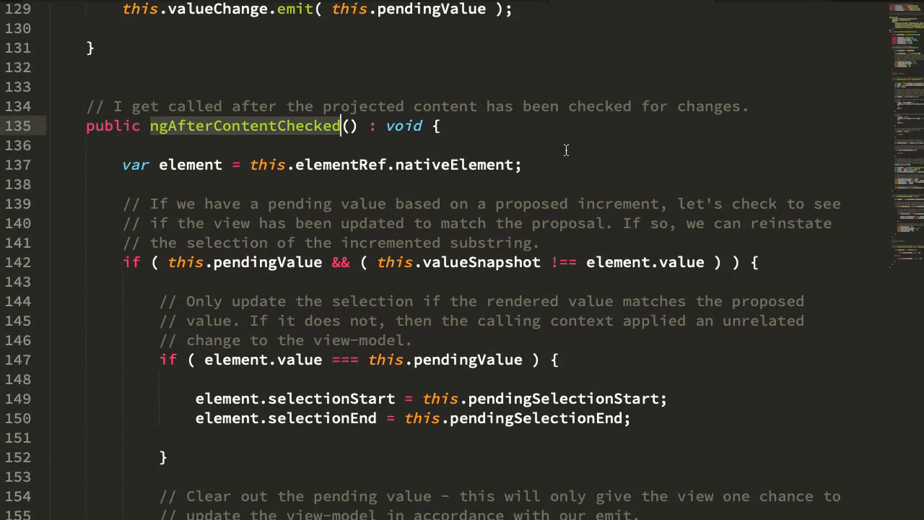
pyautogui.moveTo(643, 157)
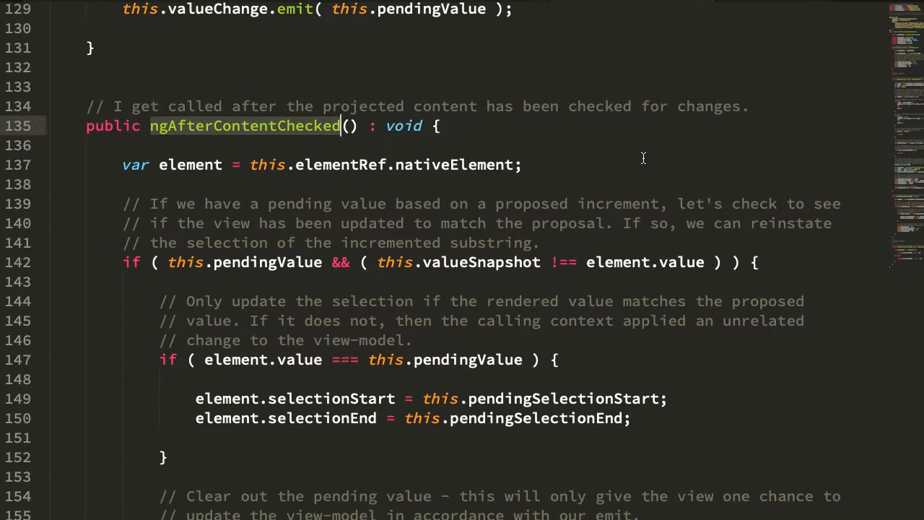
pyautogui.scroll(-3)
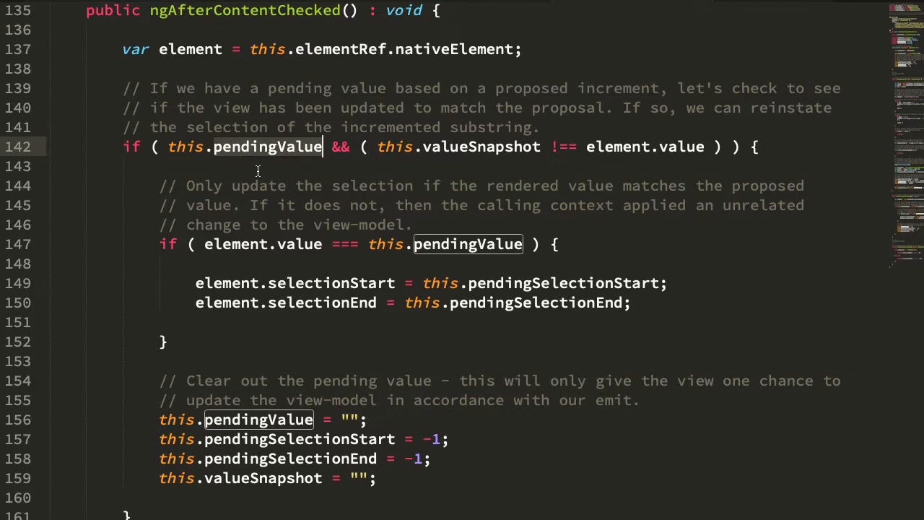
pyautogui.moveTo(445, 182)
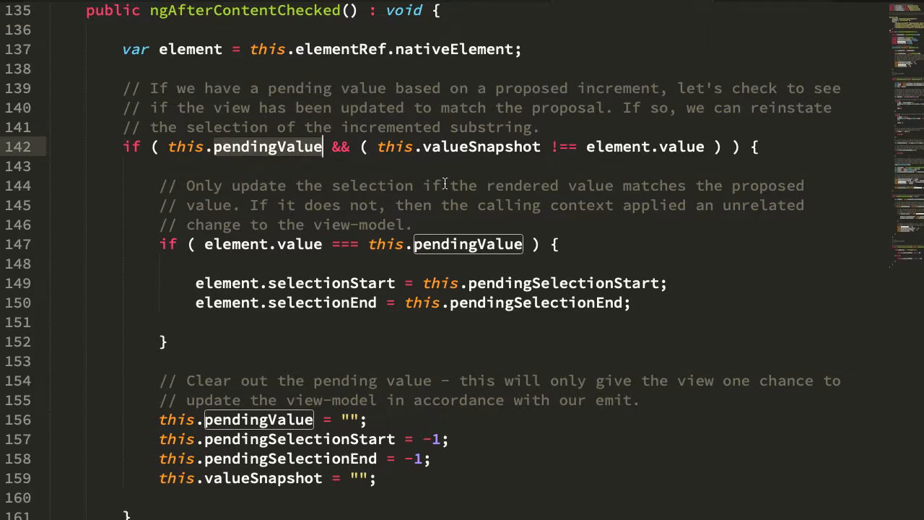
pyautogui.scroll(3)
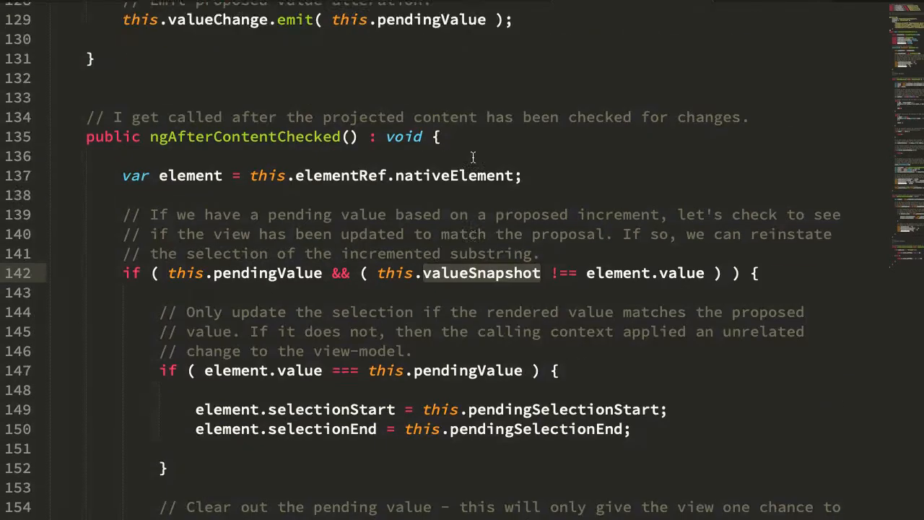
pyautogui.scroll(3)
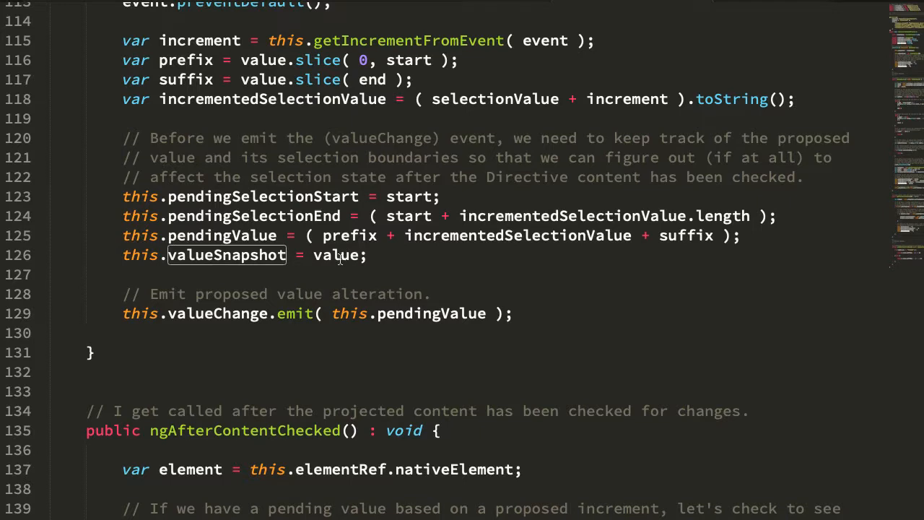
pyautogui.scroll(-3)
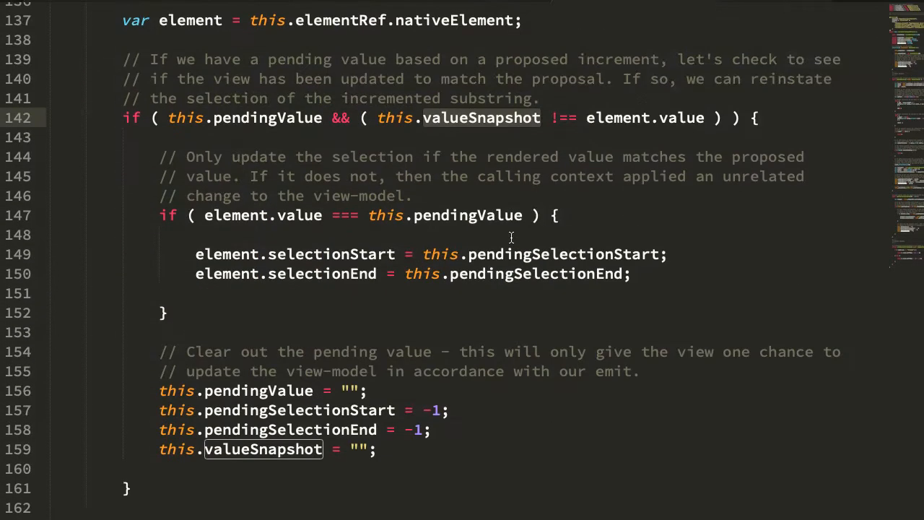
pyautogui.doubleClick(642, 116)
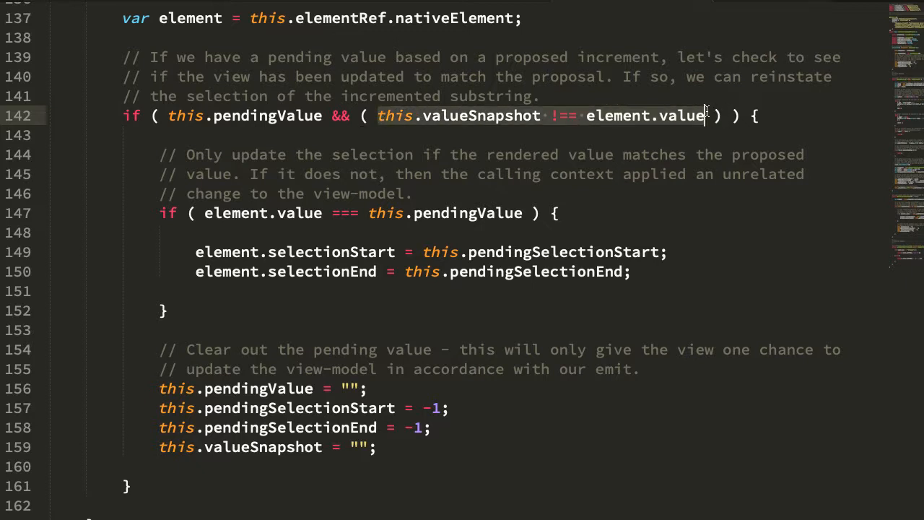
pyautogui.moveTo(800, 148)
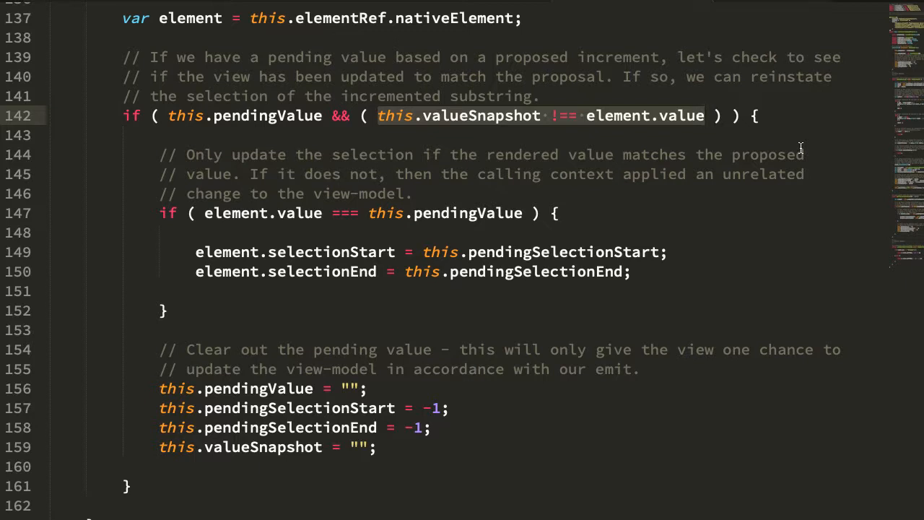
pyautogui.moveTo(277, 239)
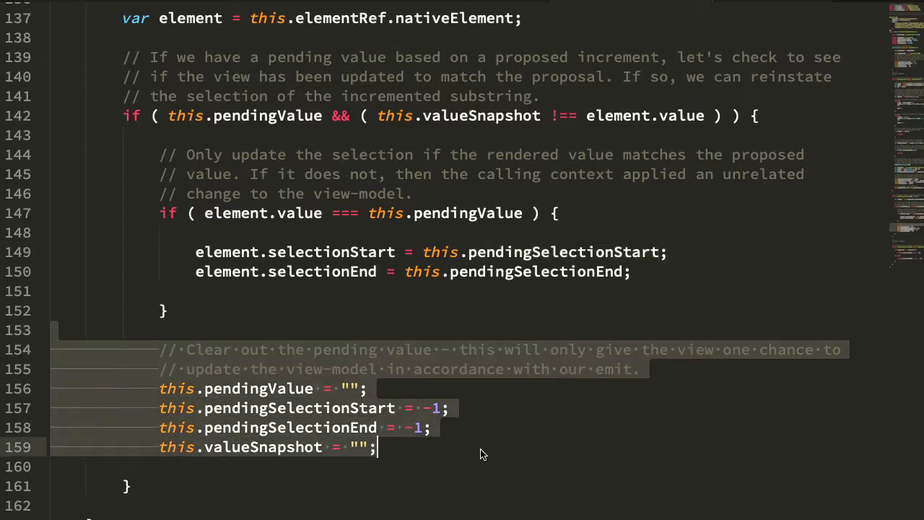
# Scroll through the directive's private methods and back up to ngAfterContentChecked.
pyautogui.scroll(-3)
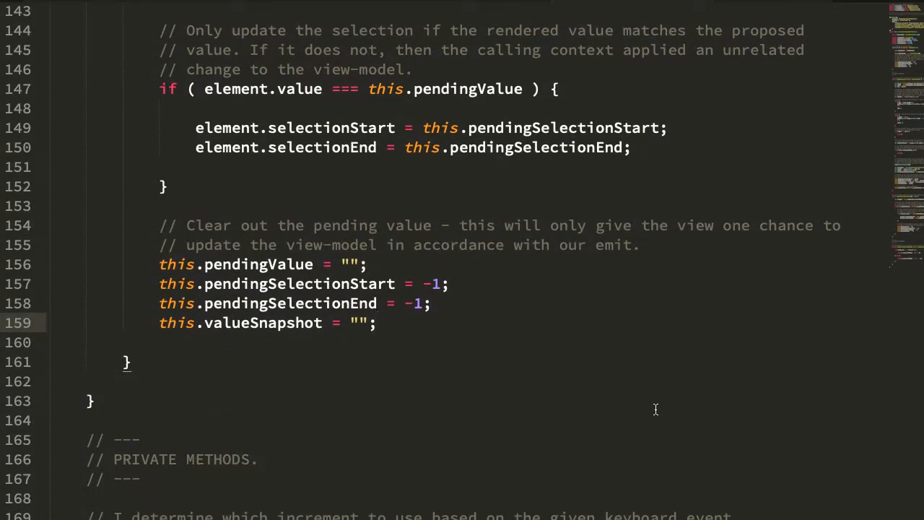
pyautogui.scroll(-3)
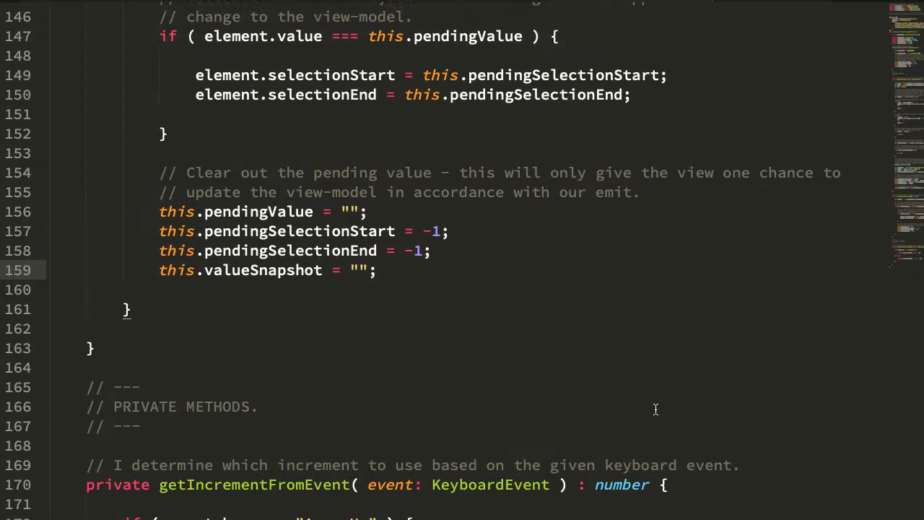
pyautogui.scroll(3)
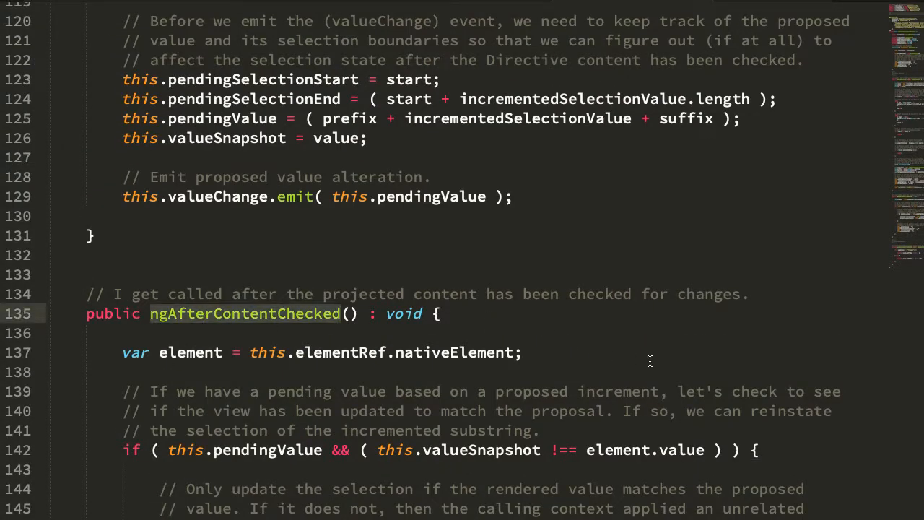
pyautogui.moveTo(693, 370)
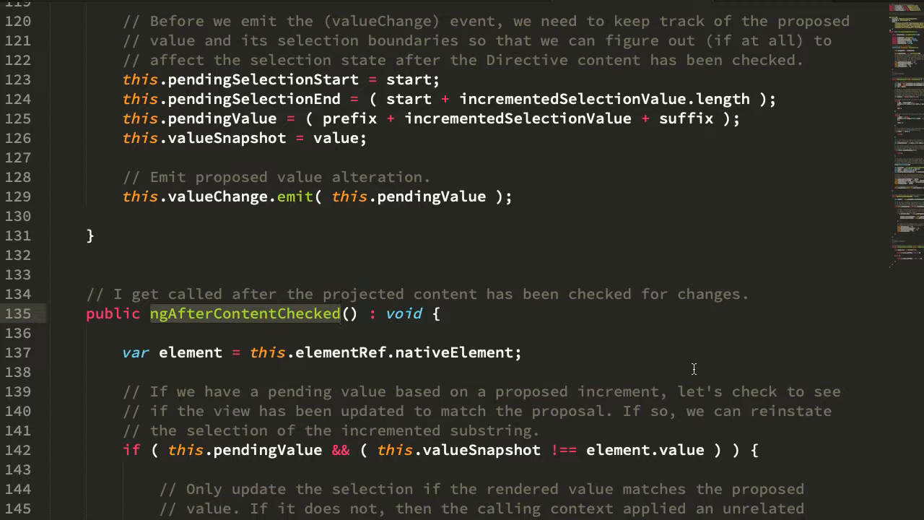
pyautogui.moveTo(130, 193)
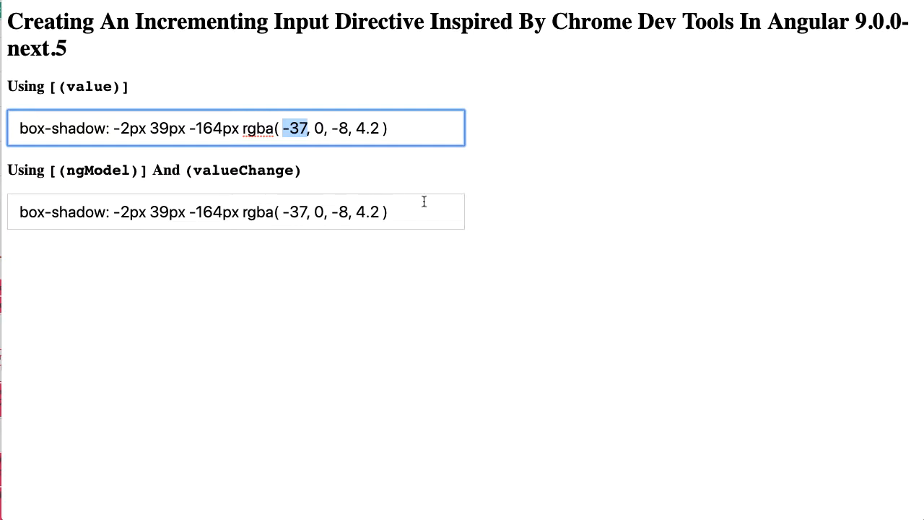
# Return to the component template and highlight the [(ngModel)] binding with its valueChange handler.
pyautogui.doubleClick(378, 22)
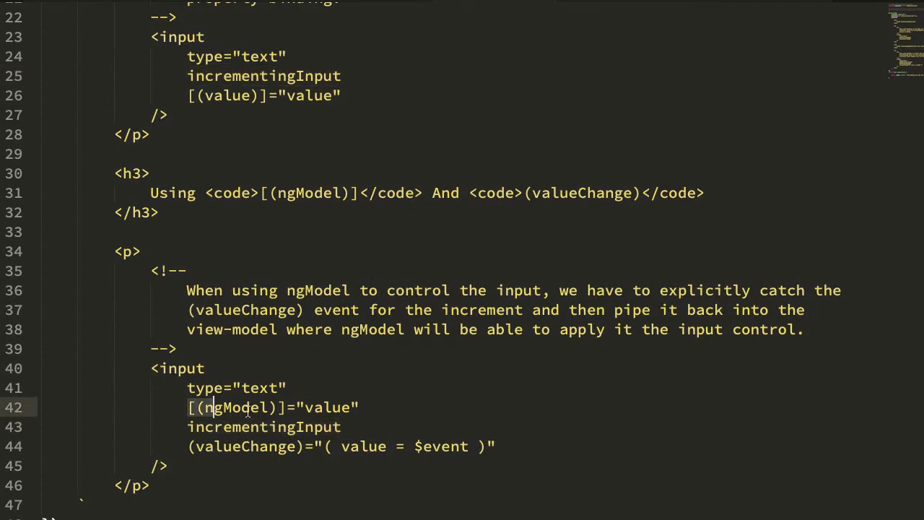
pyautogui.doubleClick(272, 407)
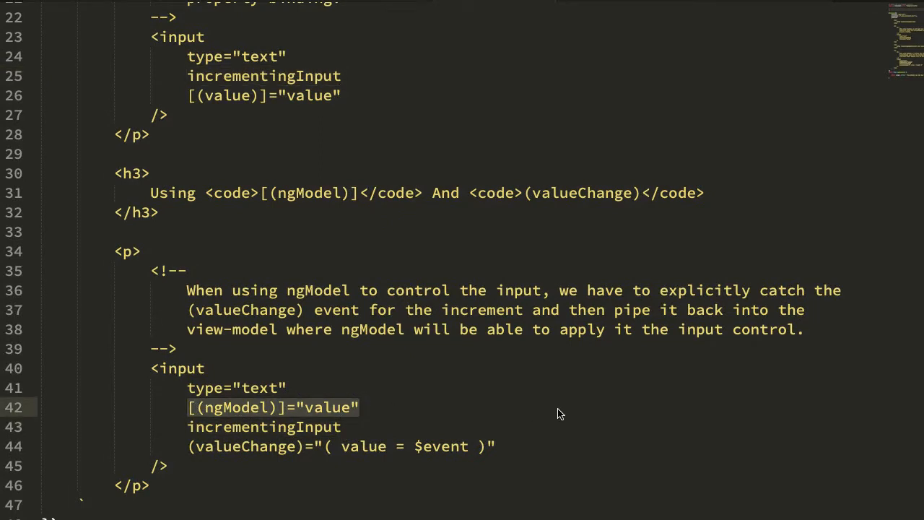
pyautogui.moveTo(860, 211)
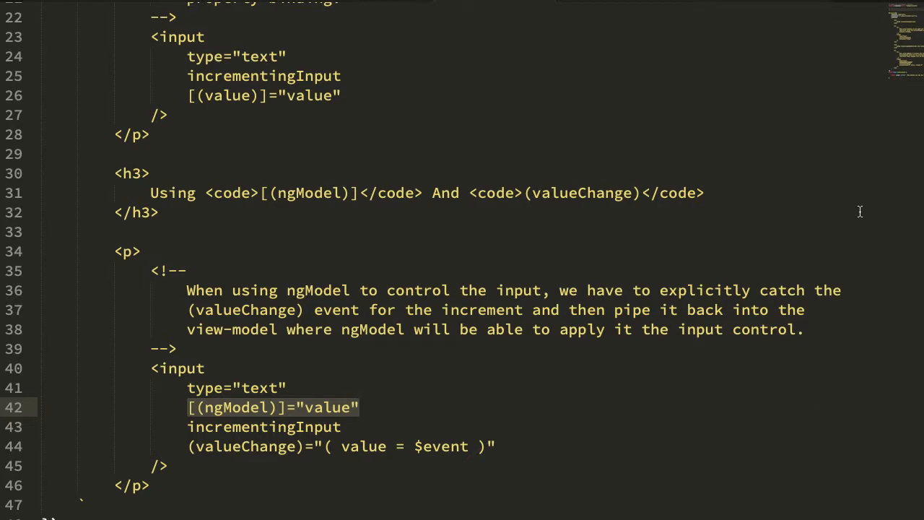